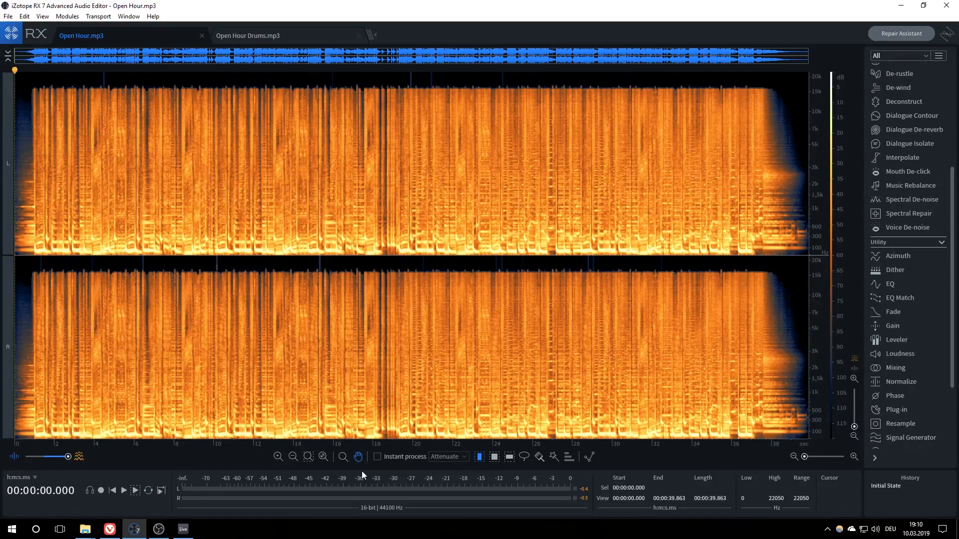
{"action": "mouse_move", "coordinate": [535, 353]}
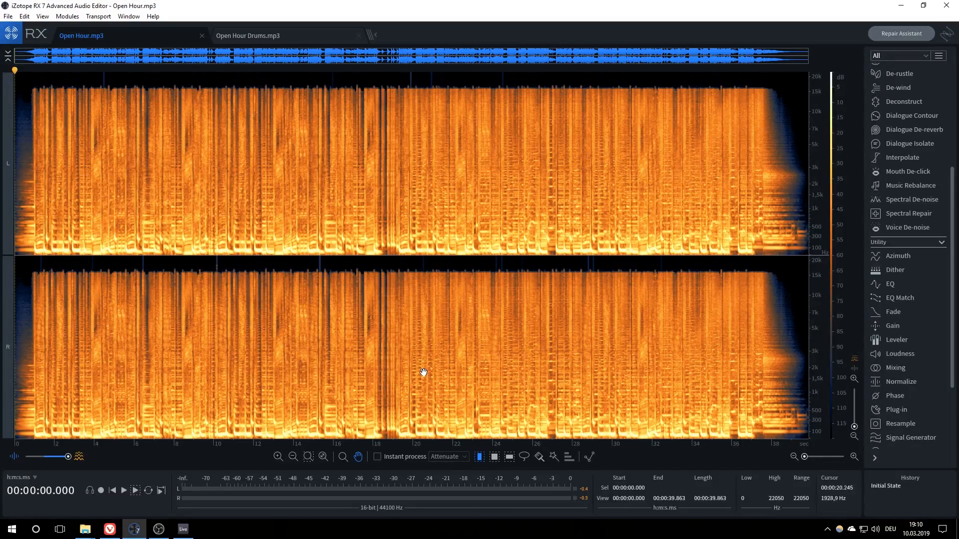
{"action": "mouse_move", "coordinate": [647, 379]}
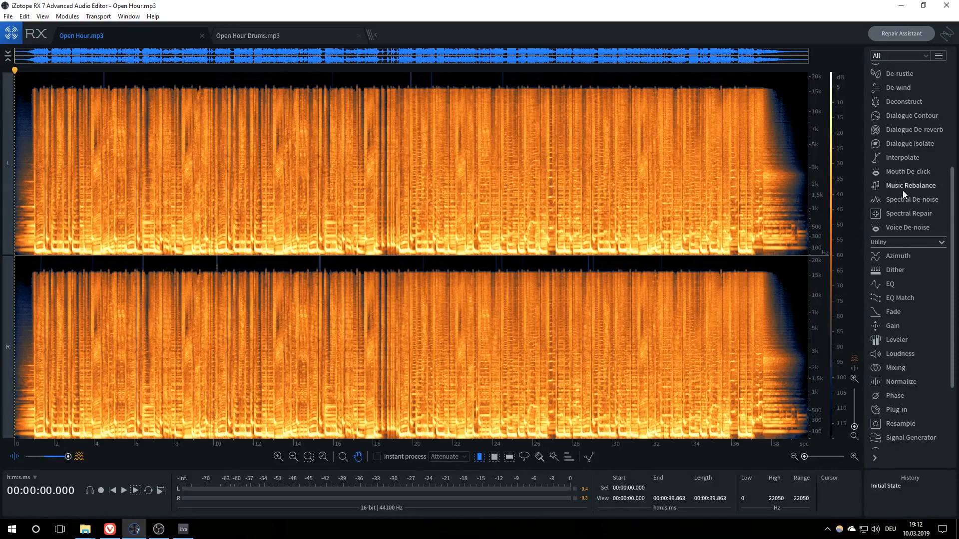
Step: Open Music Rebalance with Percussion gain at -Inf and voice, bass and other at 0 dB
{"action": "left_click", "coordinate": [912, 185]}
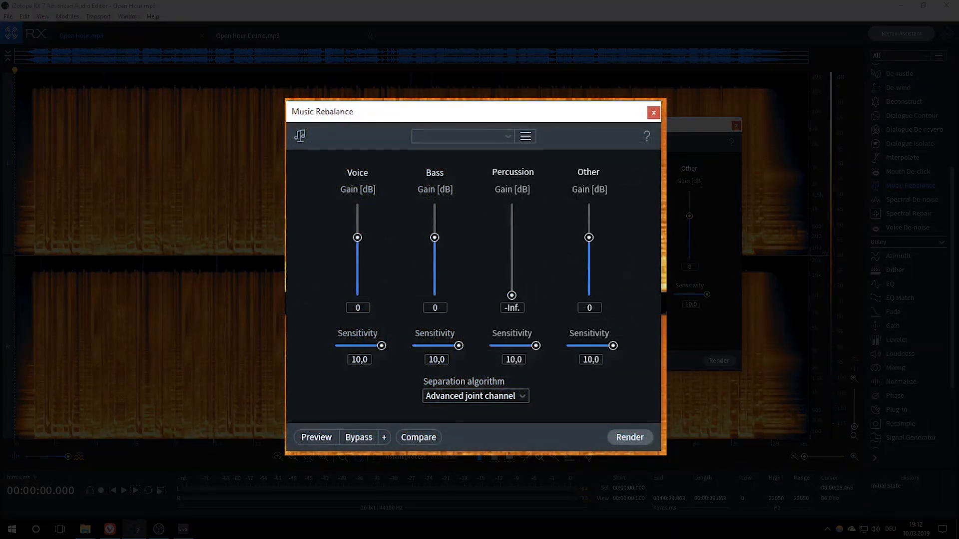
{"action": "mouse_move", "coordinate": [850, 232]}
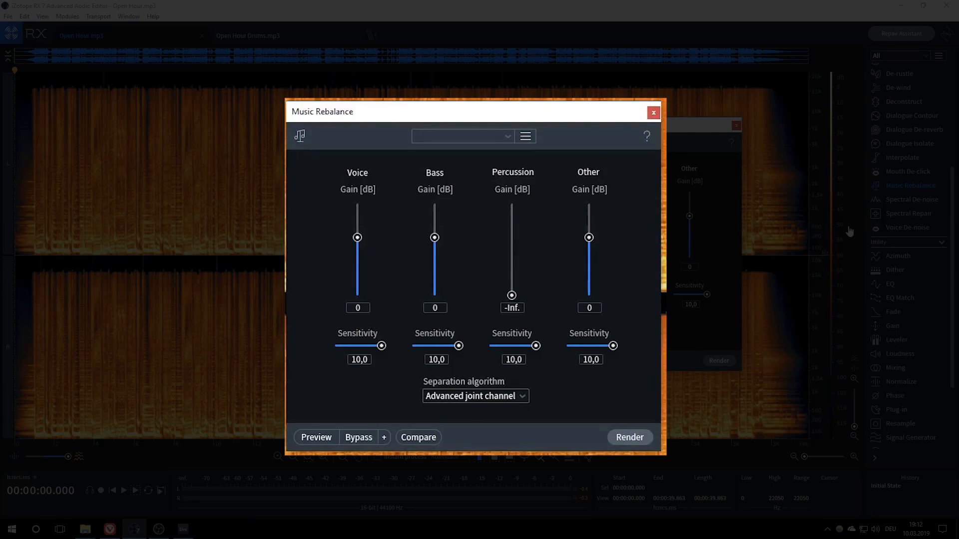
Step: Close Music Rebalance without applying and switch to the Open Hour Drums.mp3 tab
{"action": "left_click", "coordinate": [653, 113]}
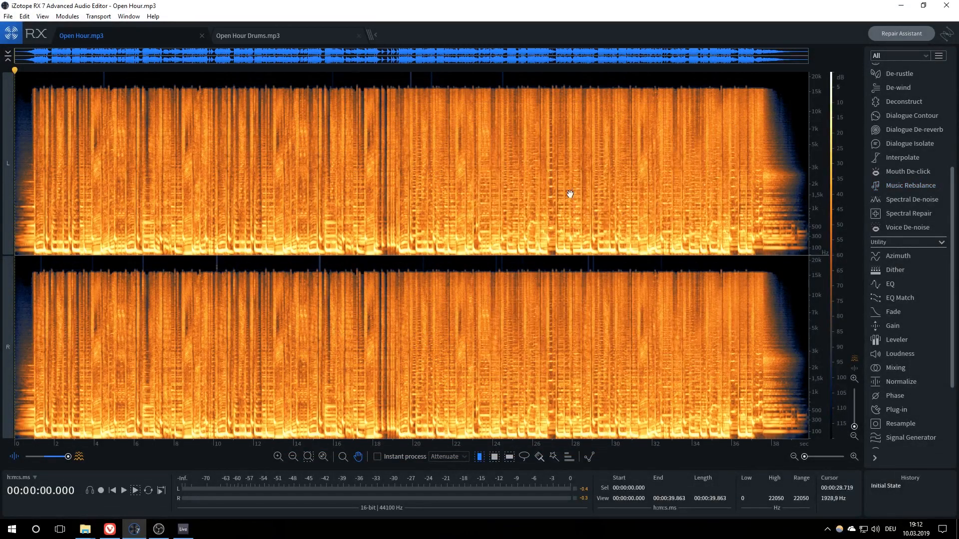
{"action": "mouse_move", "coordinate": [496, 218]}
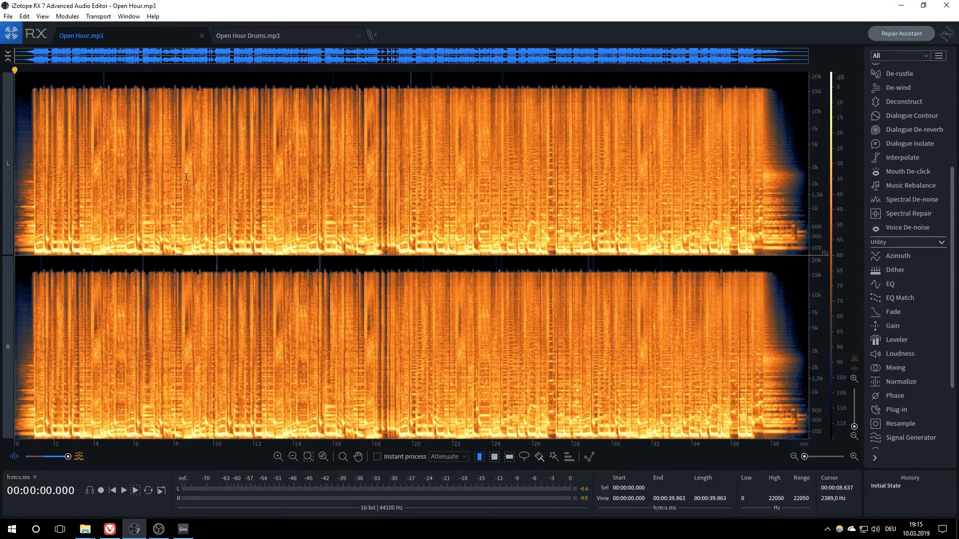
{"action": "left_click", "coordinate": [247, 35]}
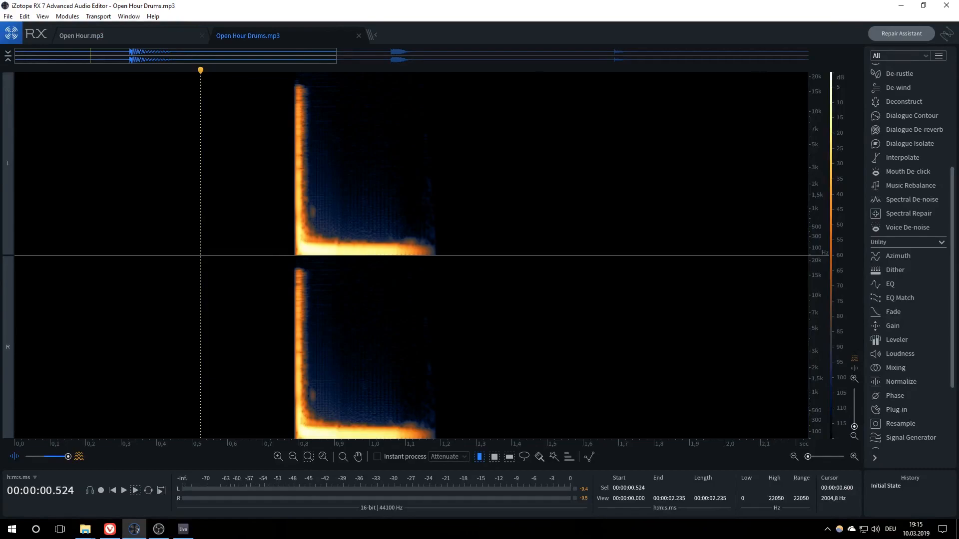
Step: Return to the full Open Hour.mp3 song tab
{"action": "left_click", "coordinate": [82, 36]}
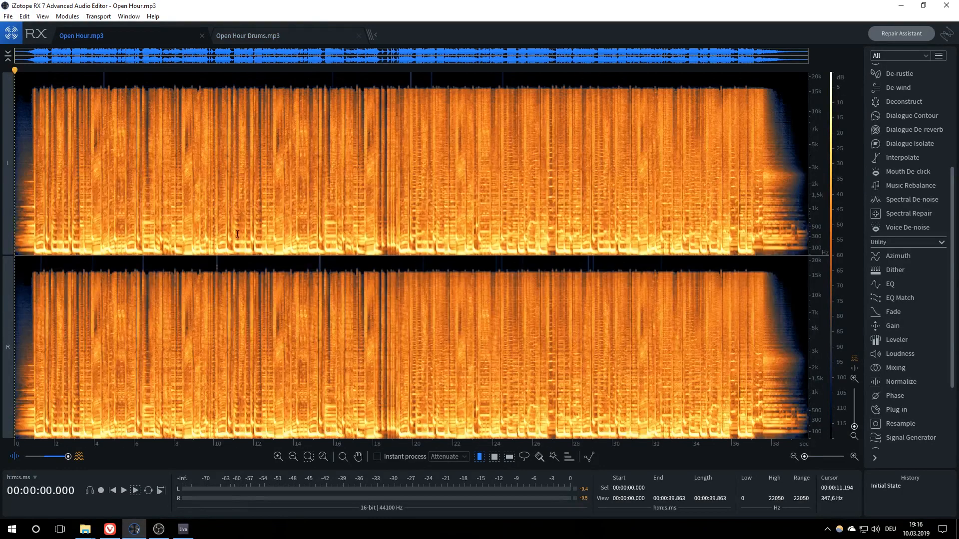
{"action": "mouse_move", "coordinate": [385, 200]}
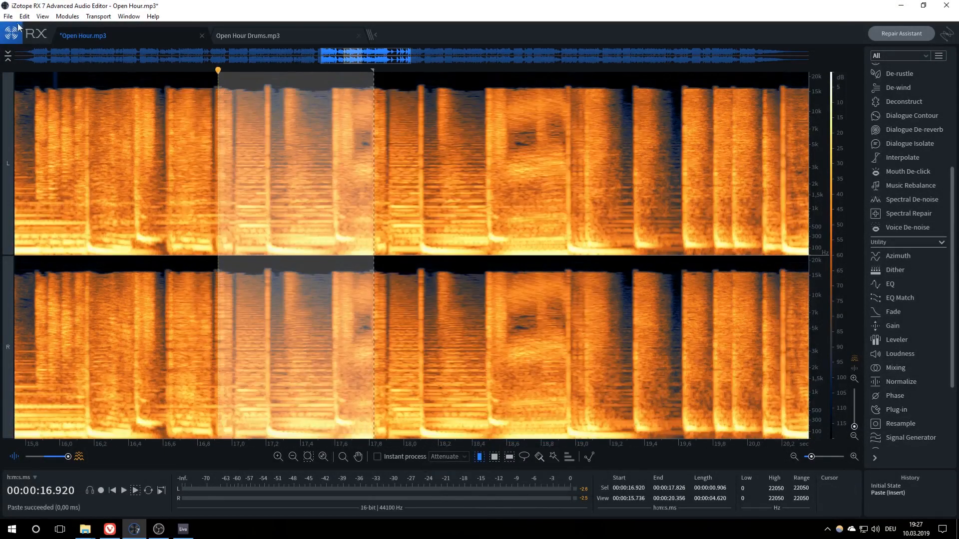
Step: Create a new Untitled file from the clipboard and silence everything outside 0.27–0.65 s with Gain
{"action": "left_click", "coordinate": [441, 35]}
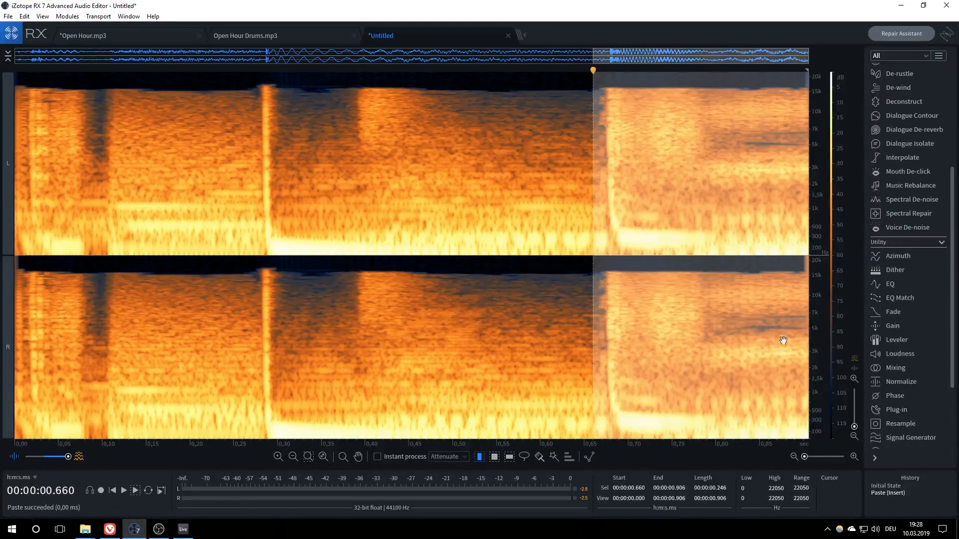
{"action": "left_click", "coordinate": [893, 325]}
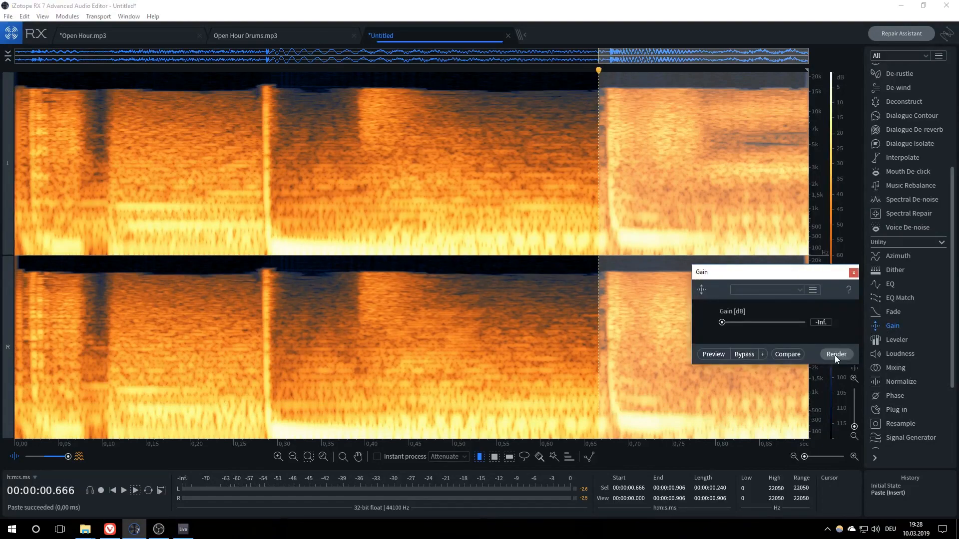
{"action": "left_click", "coordinate": [836, 354]}
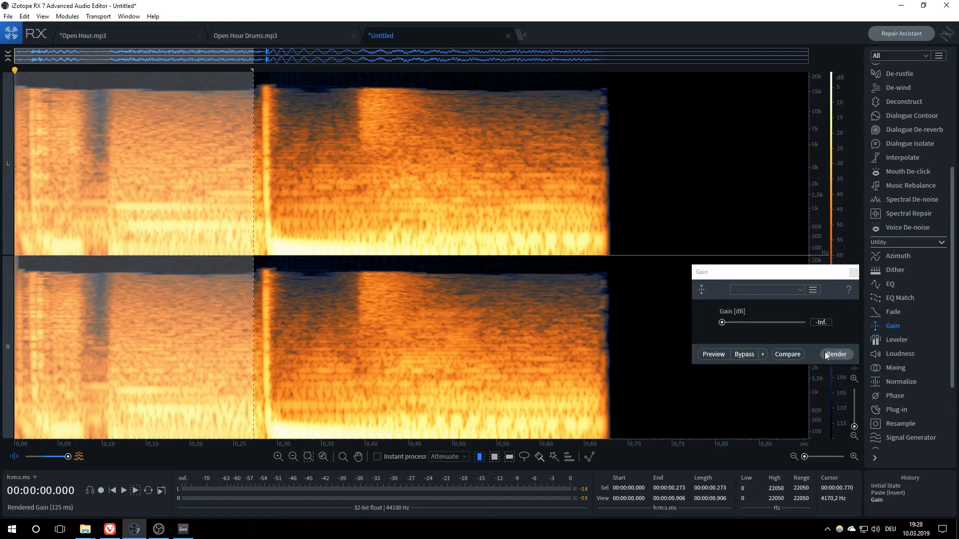
{"action": "left_click", "coordinate": [836, 354]}
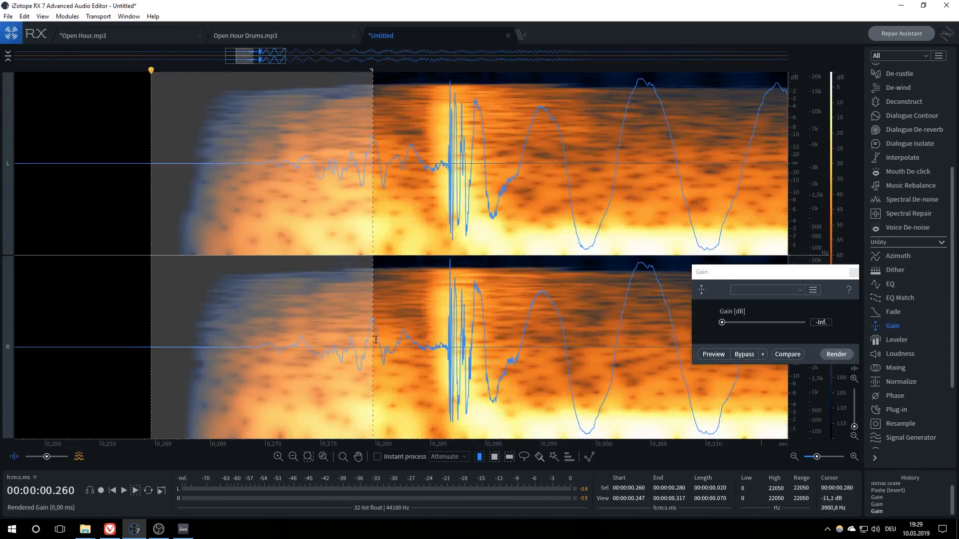
{"action": "left_click", "coordinate": [836, 354]}
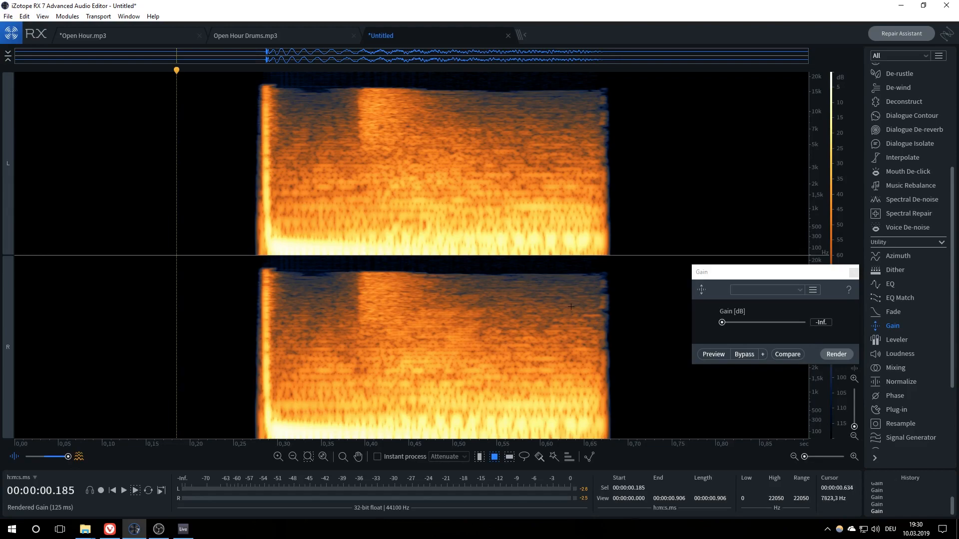
Step: Silence the sustained tonal band and high frequencies after the hit, leaving only the kick's low tail
{"action": "left_click_drag", "start_coordinate": [278, 80], "coordinate": [620, 420]}
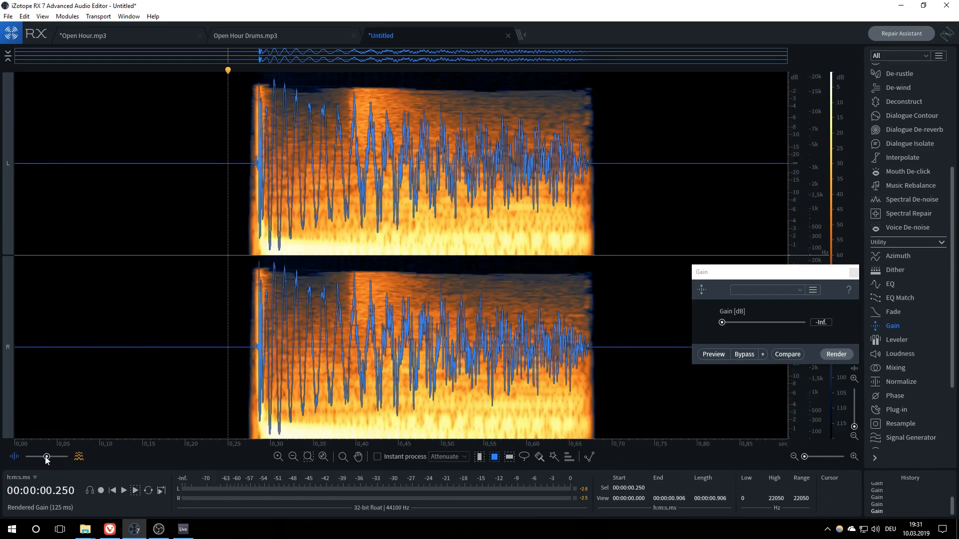
{"action": "left_click_drag", "start_coordinate": [286, 72], "coordinate": [610, 413]}
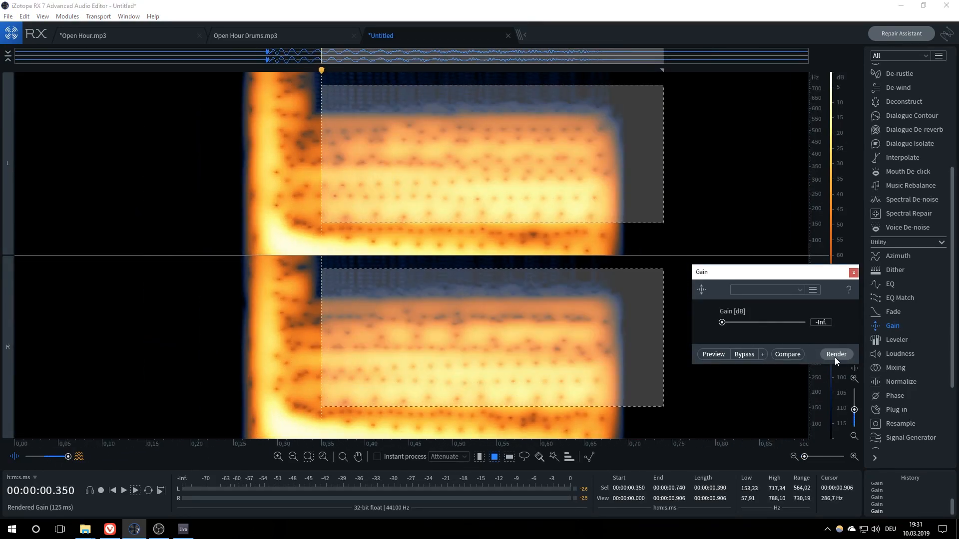
{"action": "left_click", "coordinate": [836, 354]}
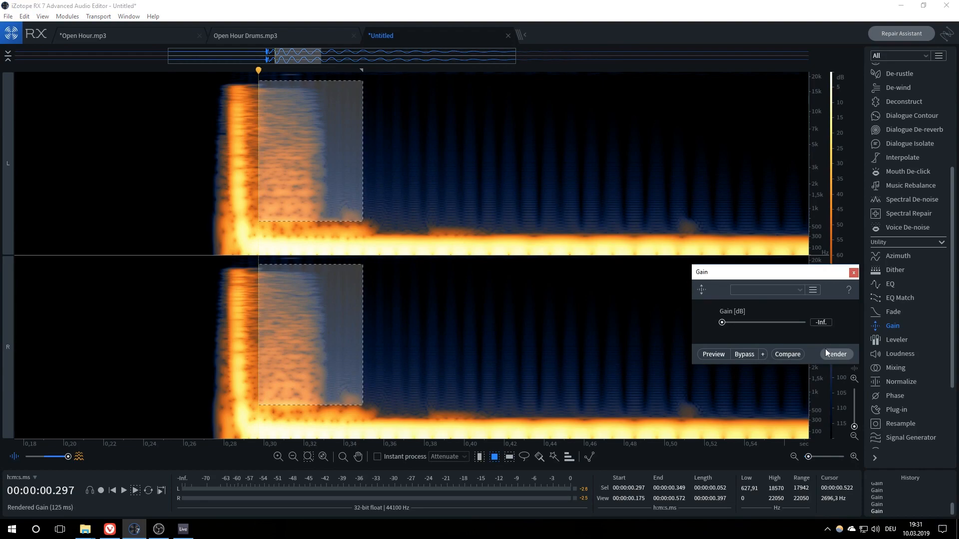
{"action": "left_click", "coordinate": [836, 354]}
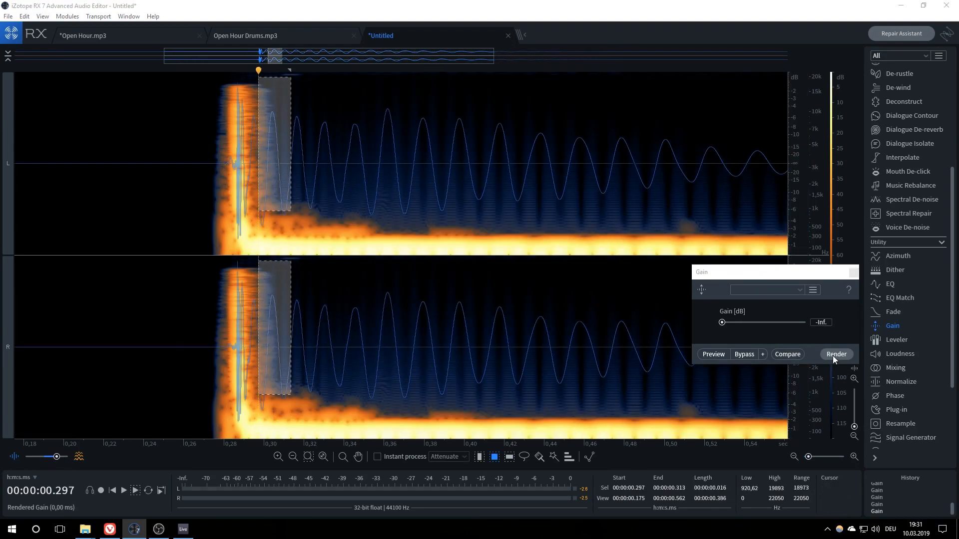
{"action": "left_click", "coordinate": [836, 354]}
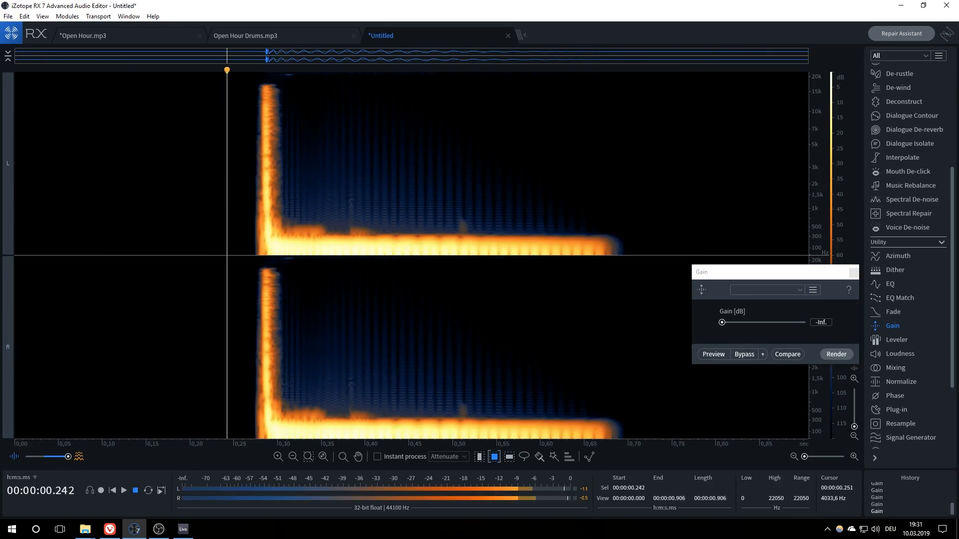
{"action": "left_click", "coordinate": [82, 36]}
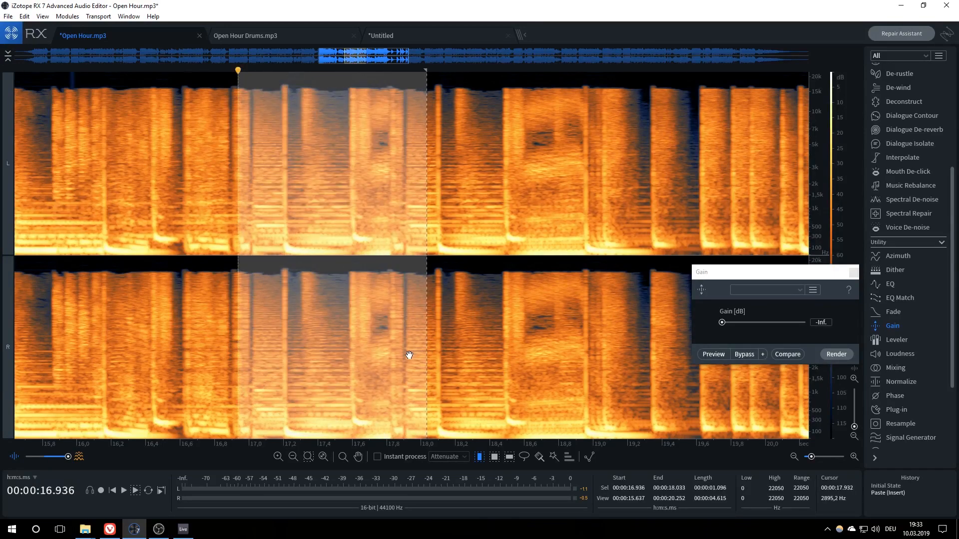
Step: Create Untitled 2 from the copied 1.1-second Open Hour clip with File > New from Clipboard
{"action": "left_click", "coordinate": [8, 16]}
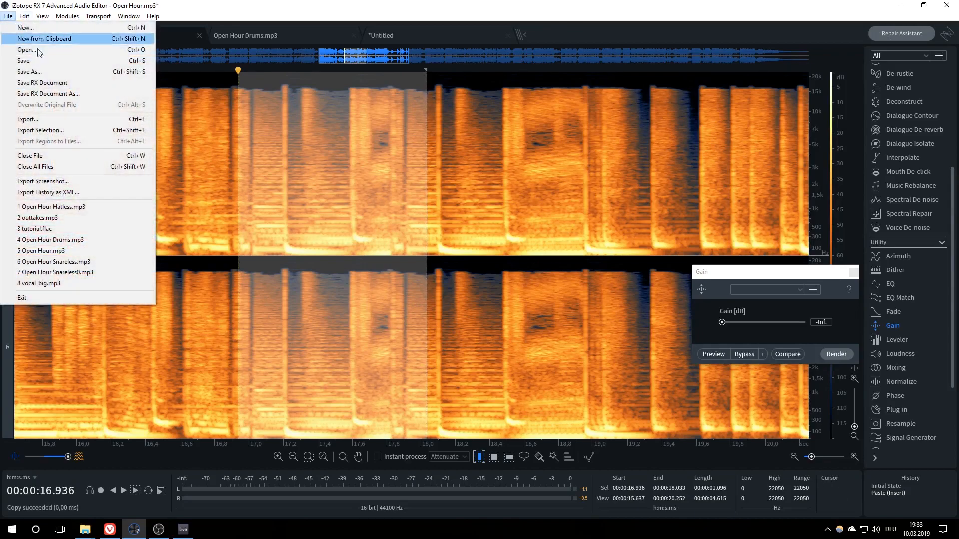
{"action": "left_click", "coordinate": [44, 38]}
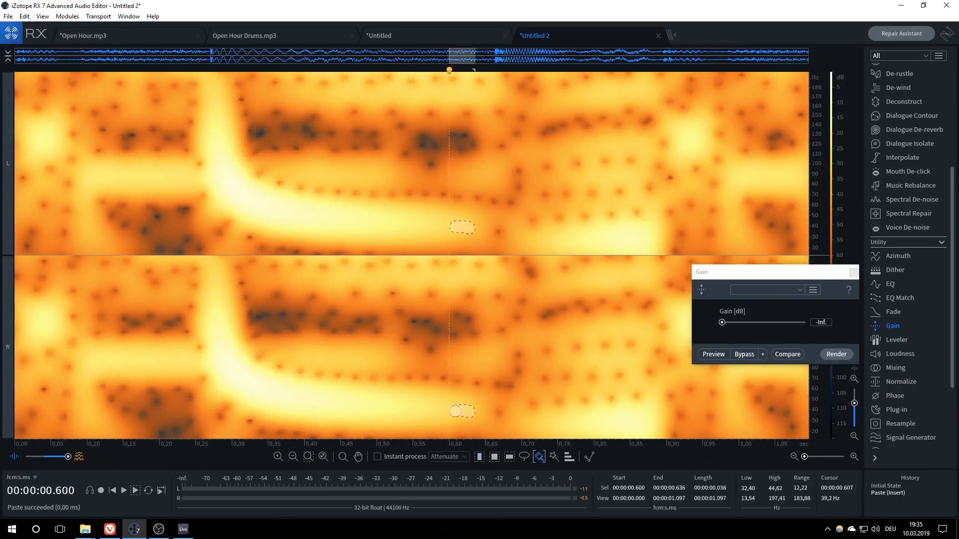
Step: Mute the small low-frequency patch and the traced curved kick tail in Untitled 2 with Gain
{"action": "left_click", "coordinate": [836, 354]}
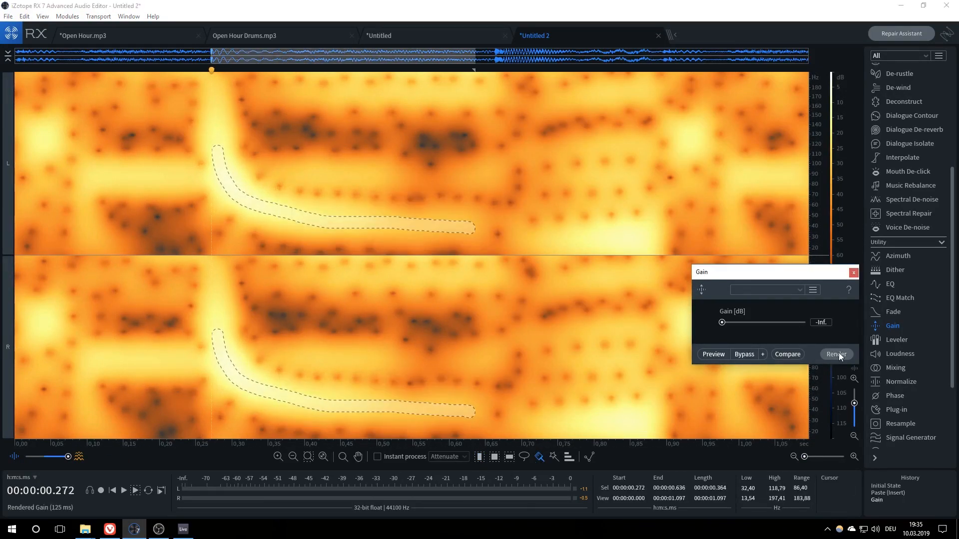
{"action": "left_click", "coordinate": [836, 354]}
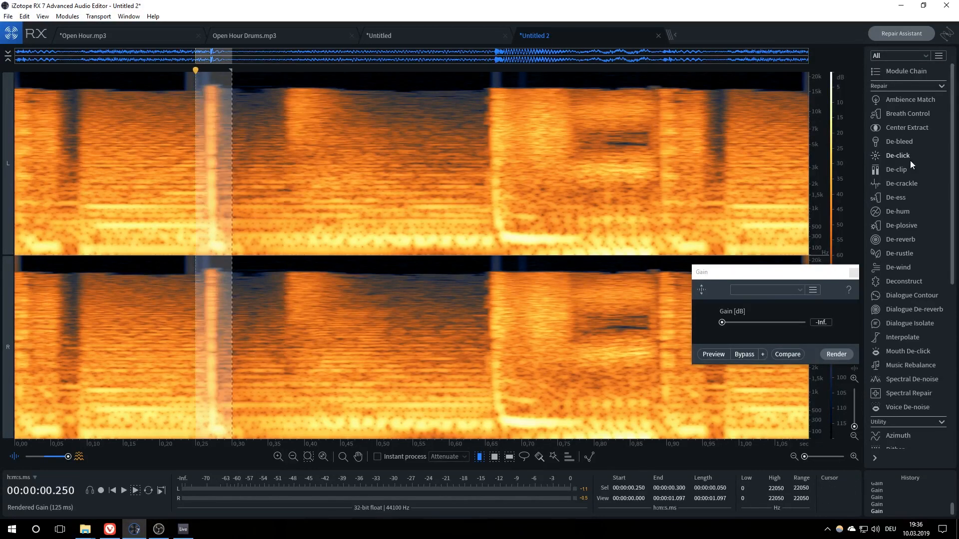
Step: Render De-click, Multi-band at sensitivity 10, on the stretch around the hit near 0.25 s
{"action": "left_click", "coordinate": [898, 155]}
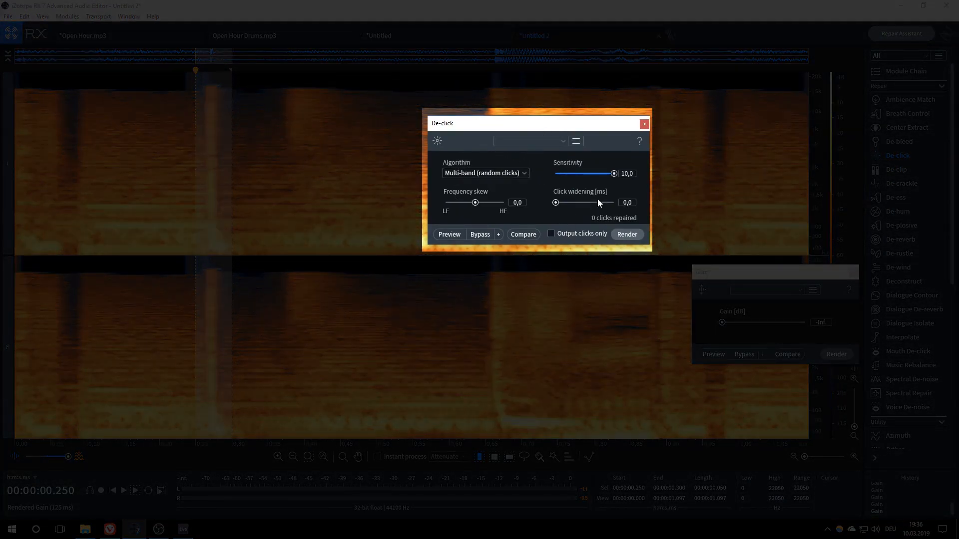
{"action": "mouse_move", "coordinate": [540, 185]}
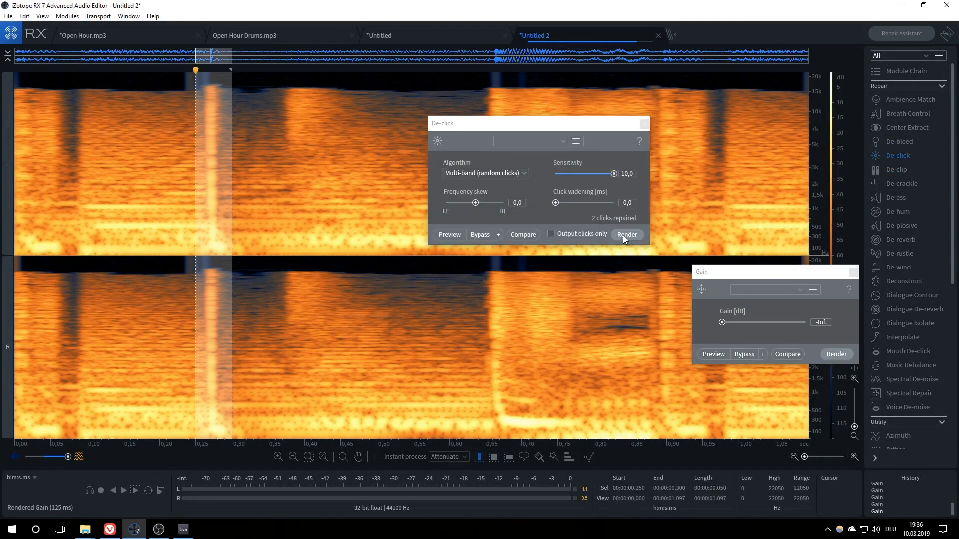
{"action": "left_click", "coordinate": [626, 234]}
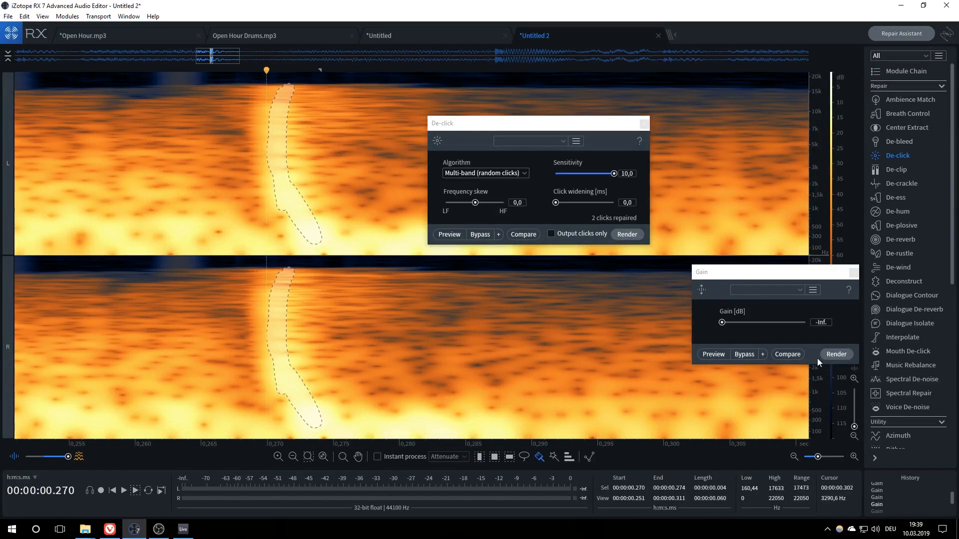
Step: Silence the lassoed vertical transient near 0.27 s with Gain and stop playback
{"action": "left_click", "coordinate": [835, 354]}
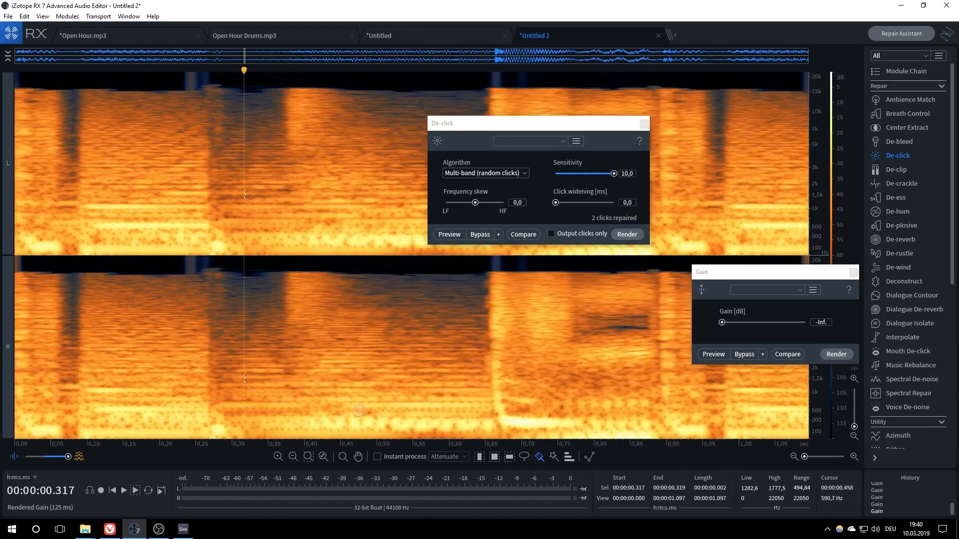
{"action": "mouse_move", "coordinate": [210, 354]}
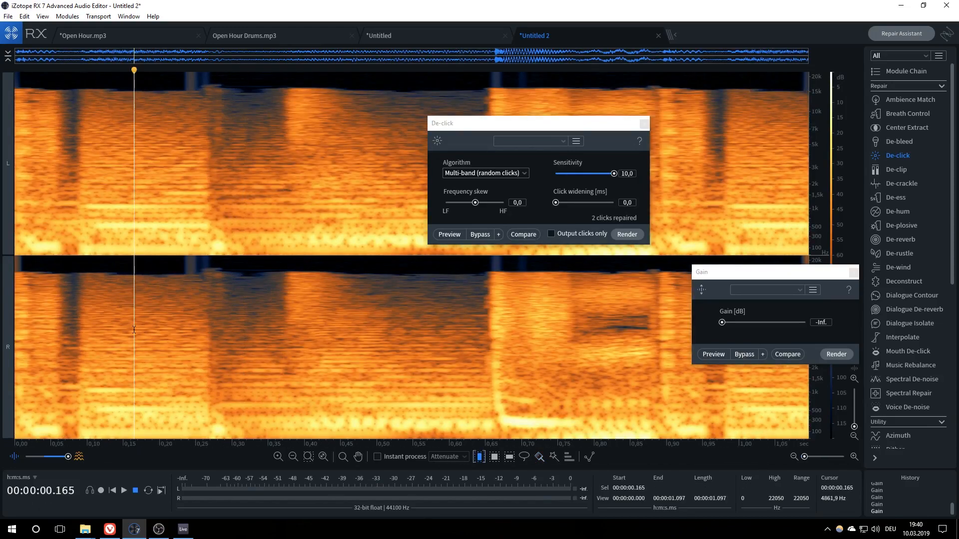
{"action": "left_click", "coordinate": [123, 490]}
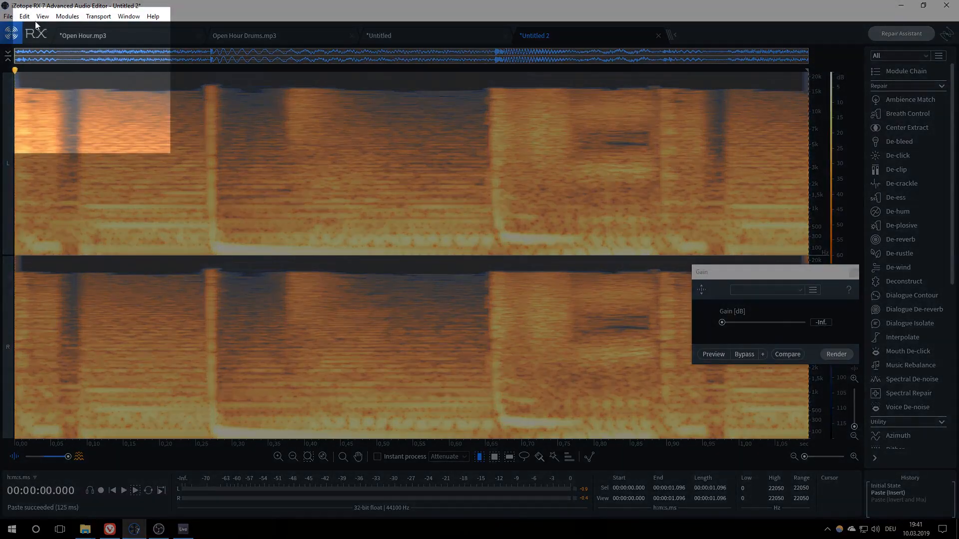
Step: Mix the copied audio in with Paste Special > Invert and Mix, then view Open Hour Drums.mp3
{"action": "left_click", "coordinate": [24, 16]}
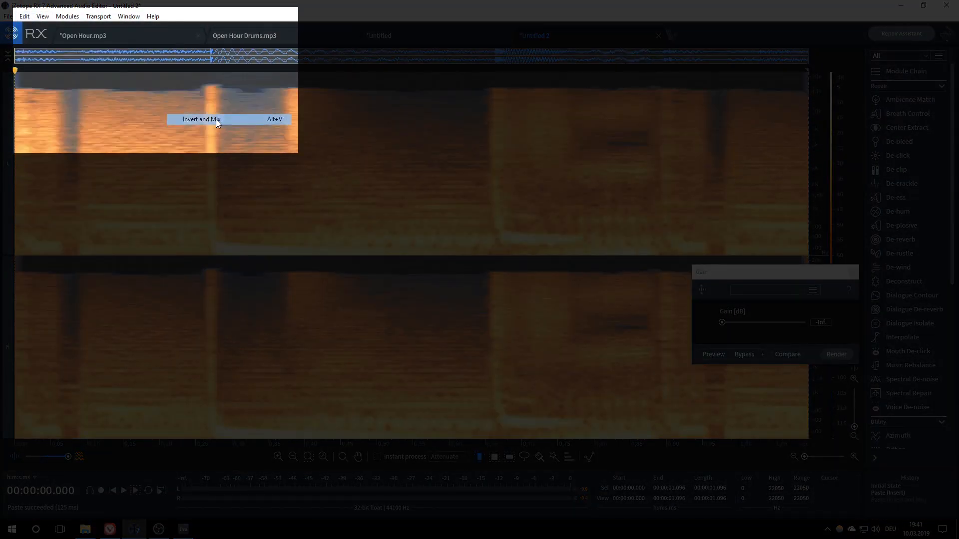
{"action": "left_click", "coordinate": [200, 120]}
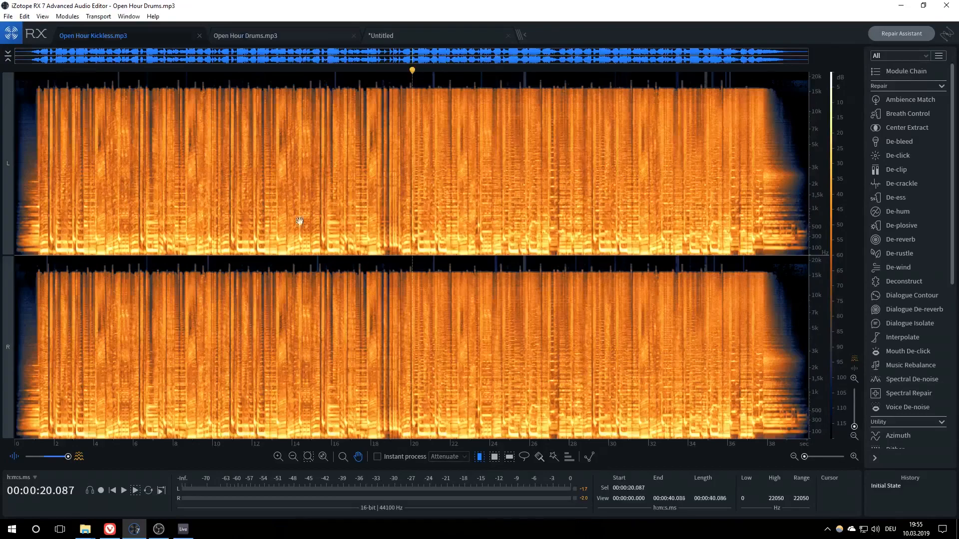
{"action": "left_click", "coordinate": [278, 457]}
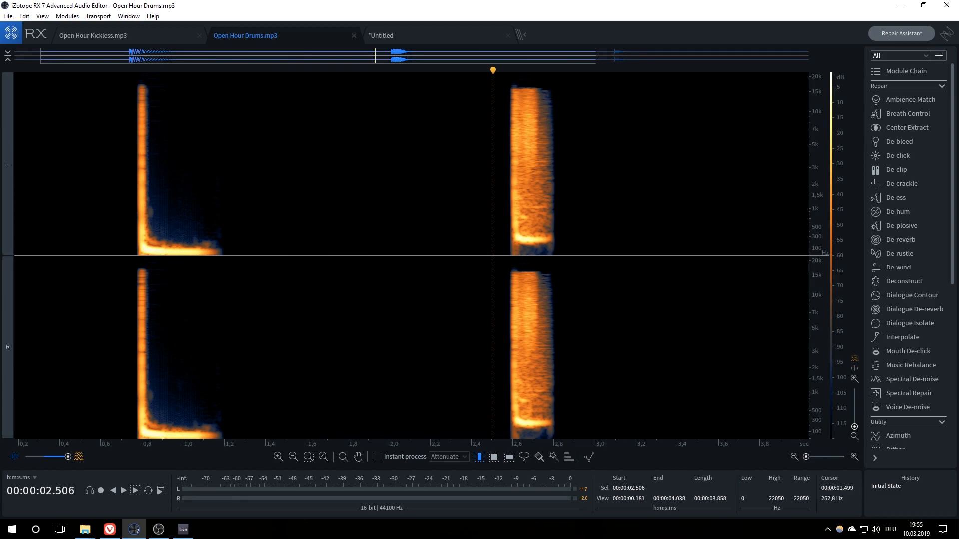
Step: Switch to the Open Hour Drums file tab to grab a song excerpt
{"action": "left_click", "coordinate": [93, 35]}
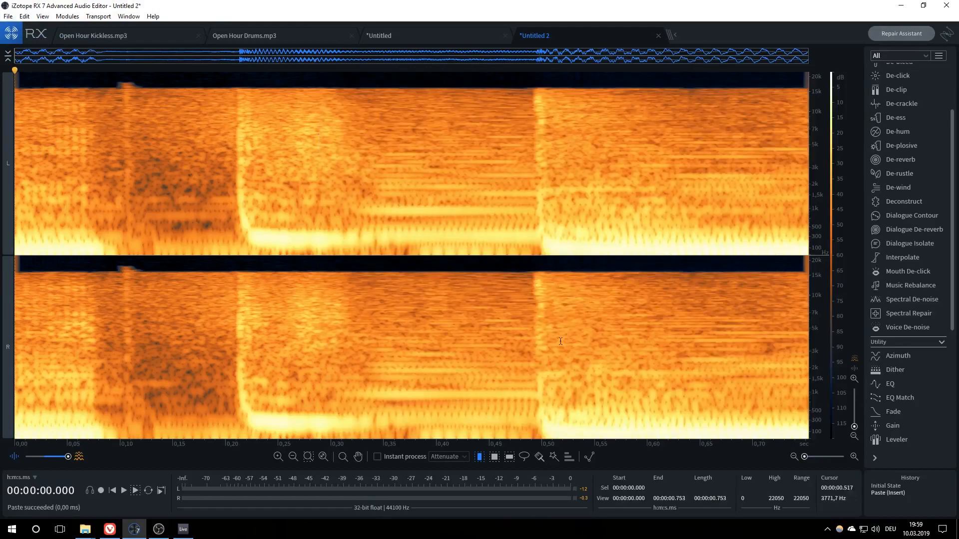
Step: Silence the stretch from 0.49 s and two harmonic strips with Gain -Inf, then try Deconstruct
{"action": "left_click", "coordinate": [893, 426]}
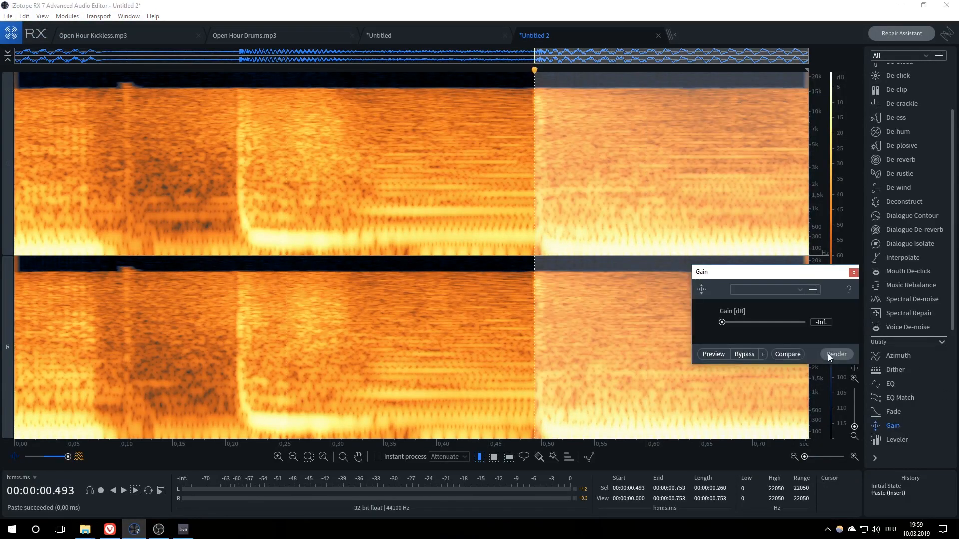
{"action": "left_click", "coordinate": [836, 354]}
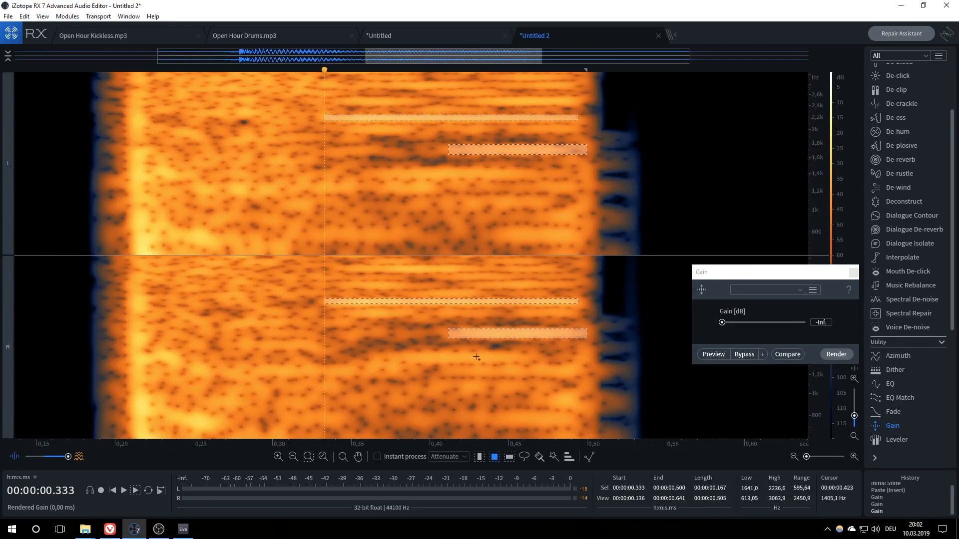
{"action": "left_click", "coordinate": [836, 355]}
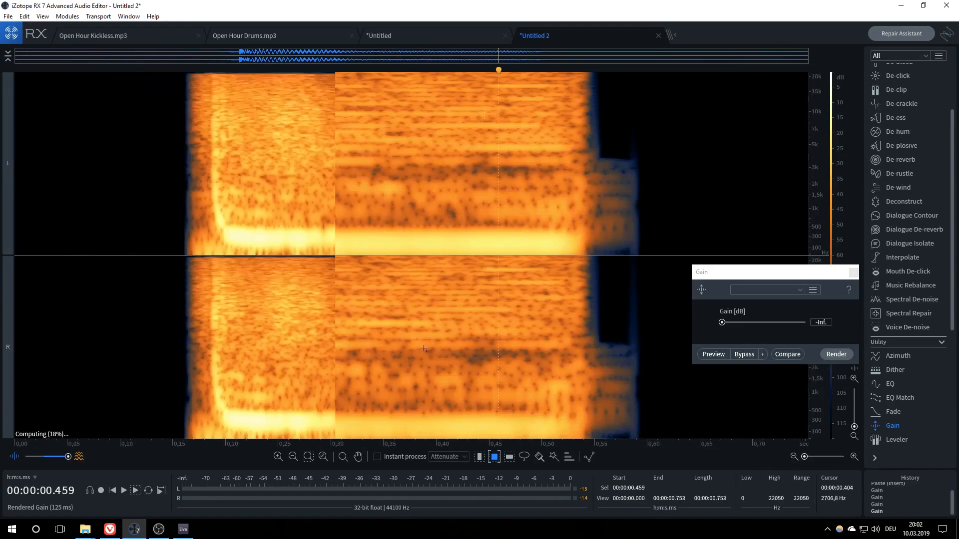
{"action": "left_click", "coordinate": [904, 201]}
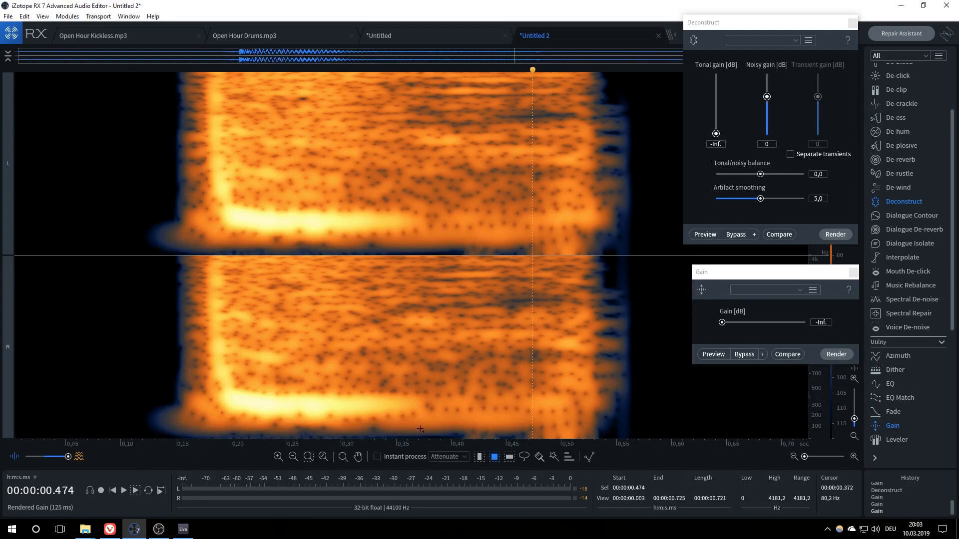
{"action": "left_click", "coordinate": [892, 412]}
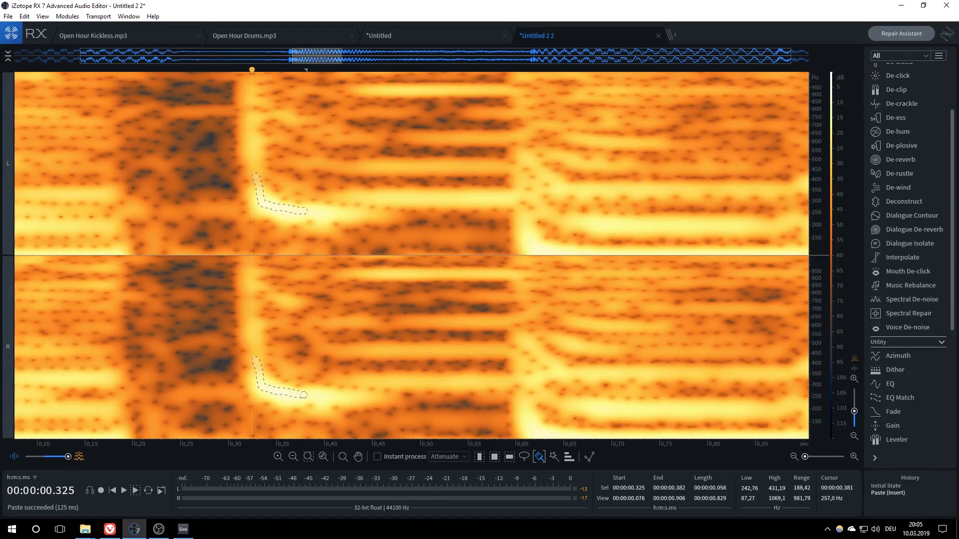
Step: Silence the kick tail and reduce the transient traces near 0.32 s by about 12 dB
{"action": "left_click", "coordinate": [893, 425]}
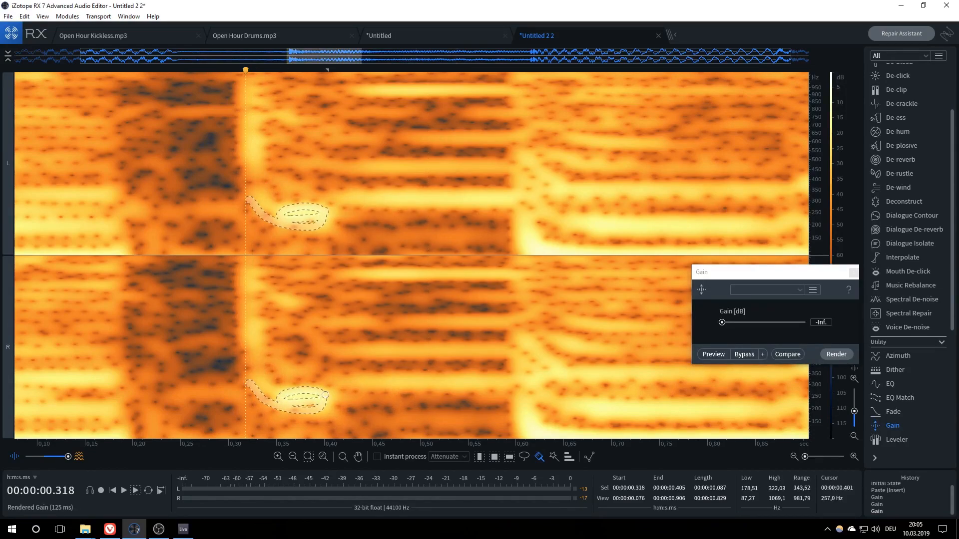
{"action": "left_click", "coordinate": [835, 354]}
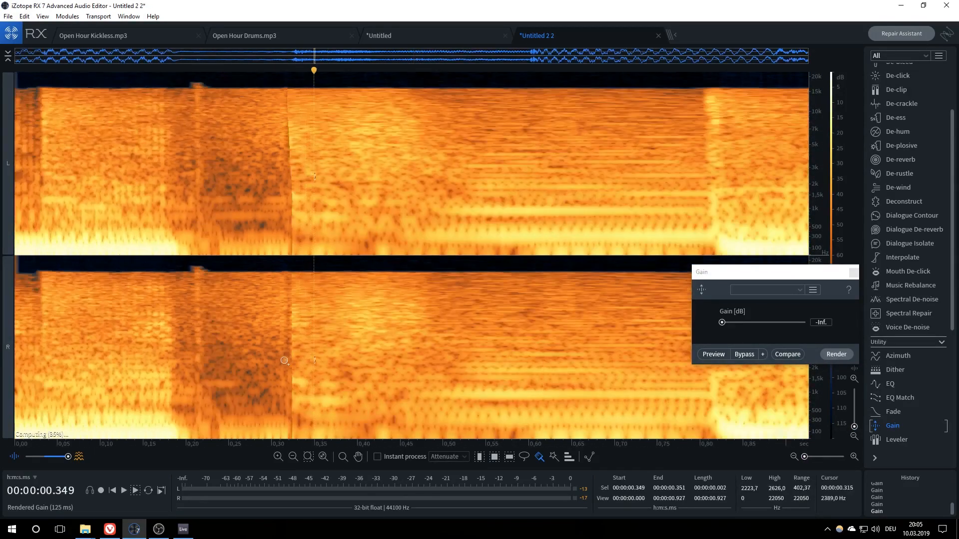
{"action": "left_click_drag", "start_coordinate": [722, 322], "coordinate": [753, 322]}
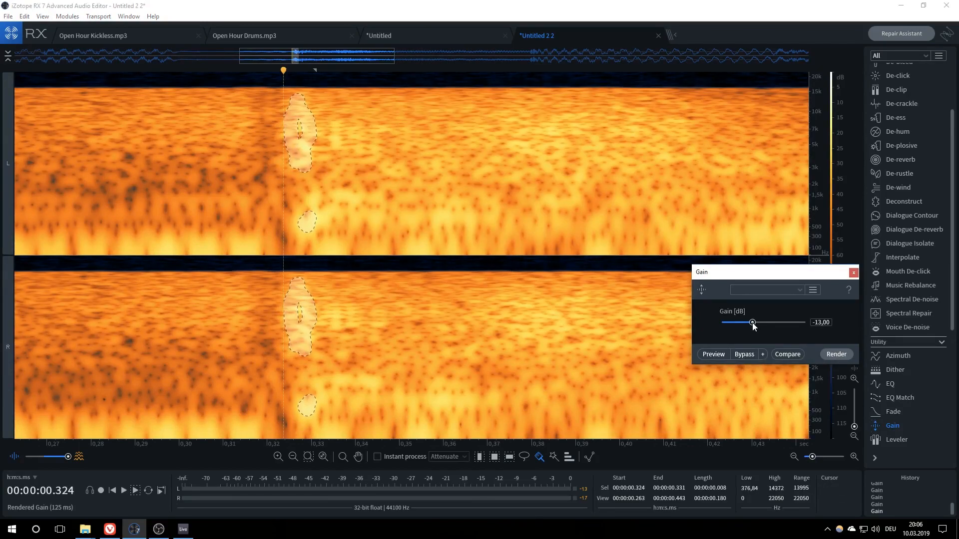
{"action": "left_click_drag", "start_coordinate": [753, 322], "coordinate": [754, 323]}
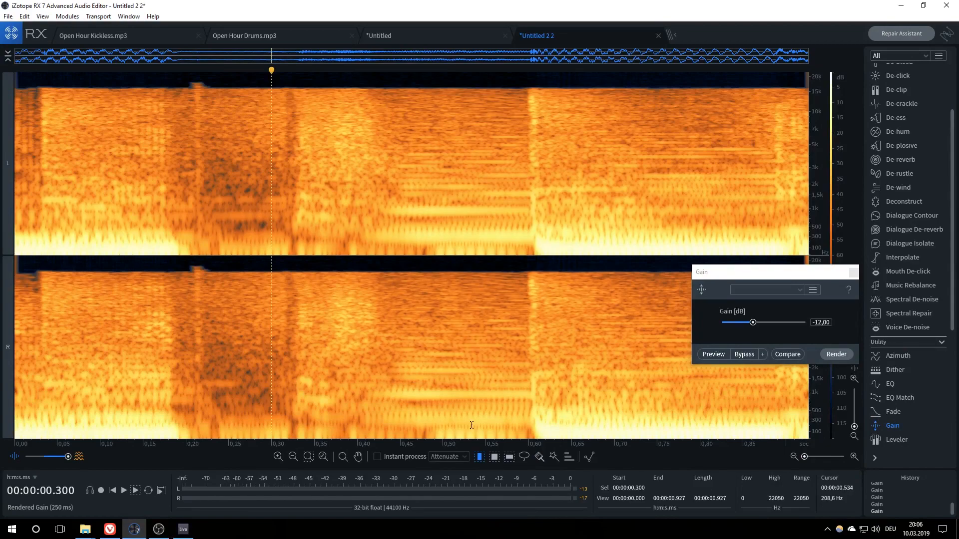
{"action": "left_click_drag", "start_coordinate": [281, 78], "coordinate": [397, 405]}
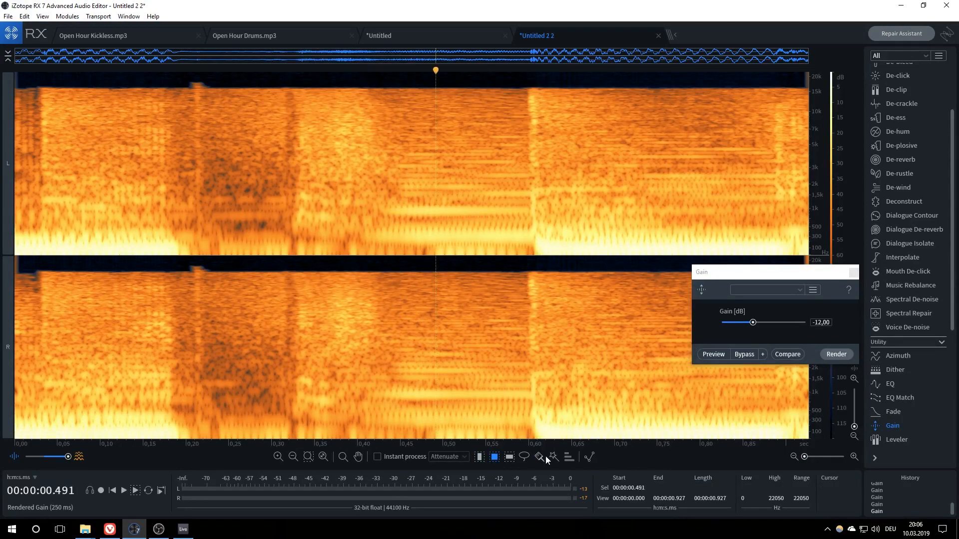
Step: Brush over the snare remnants and lower their noisy part by 3 dB with Deconstruct
{"action": "left_click", "coordinate": [911, 313]}
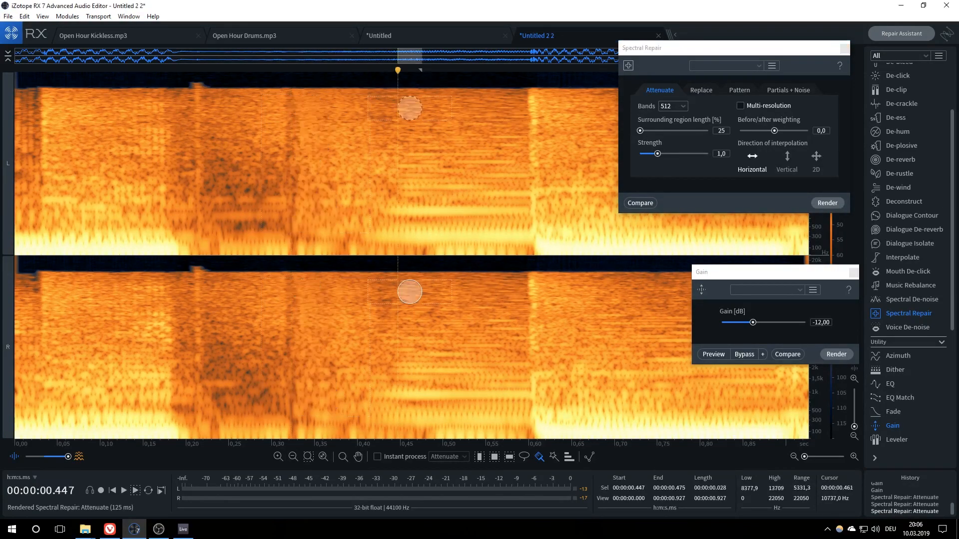
{"action": "left_click", "coordinate": [904, 201]}
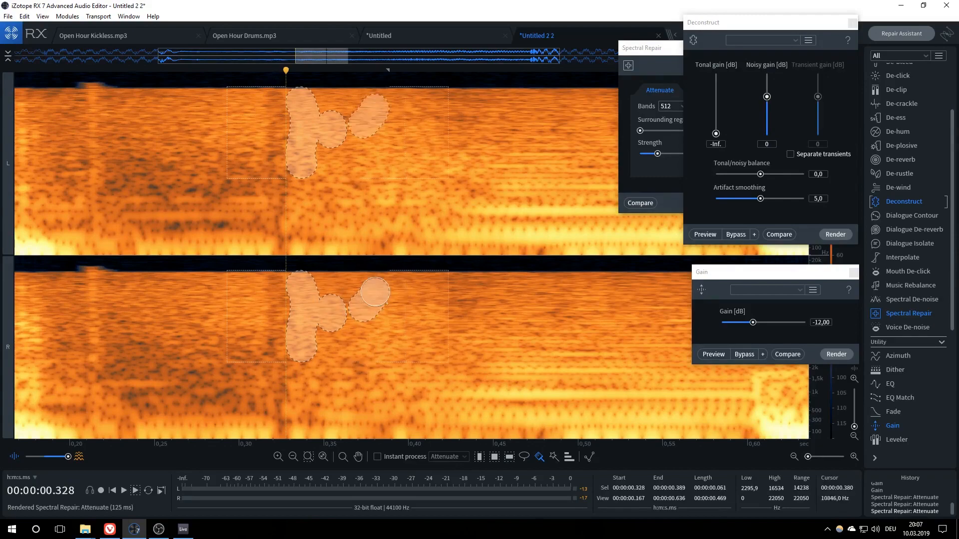
{"action": "left_click", "coordinate": [835, 234]}
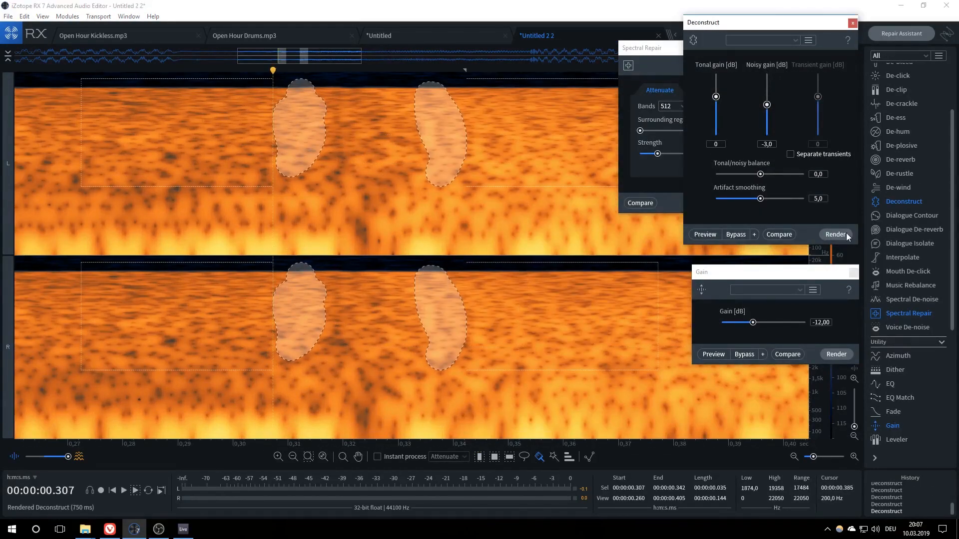
{"action": "left_click", "coordinate": [836, 234]}
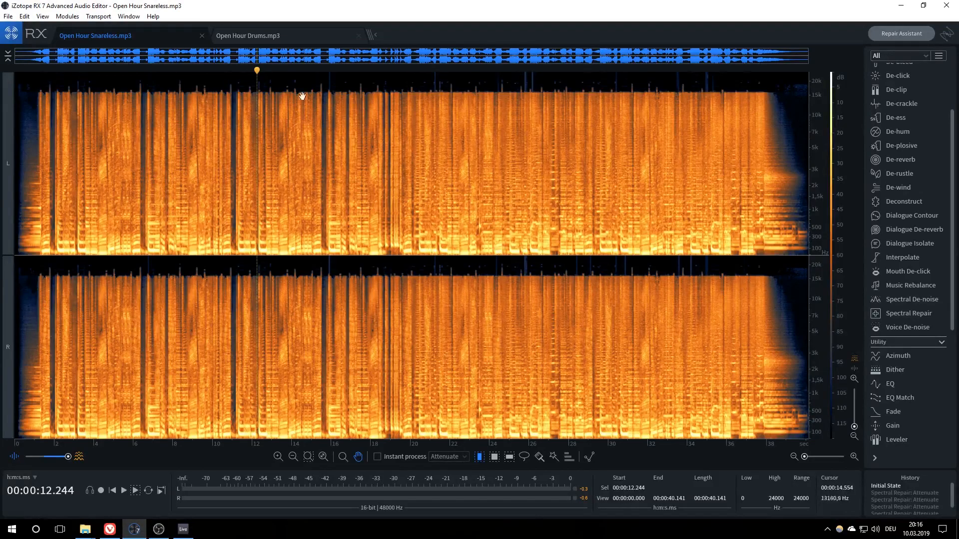
{"action": "mouse_move", "coordinate": [304, 39]}
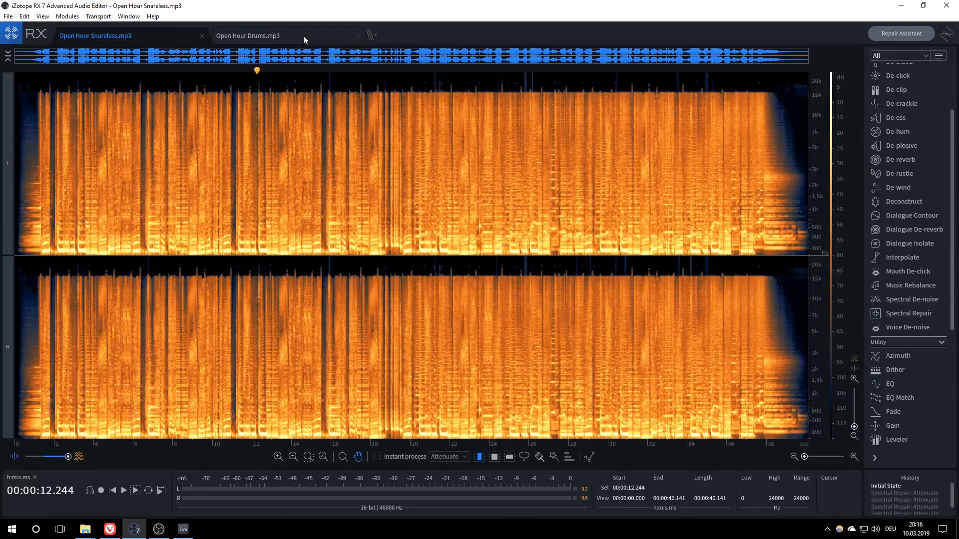
{"action": "left_click", "coordinate": [248, 36]}
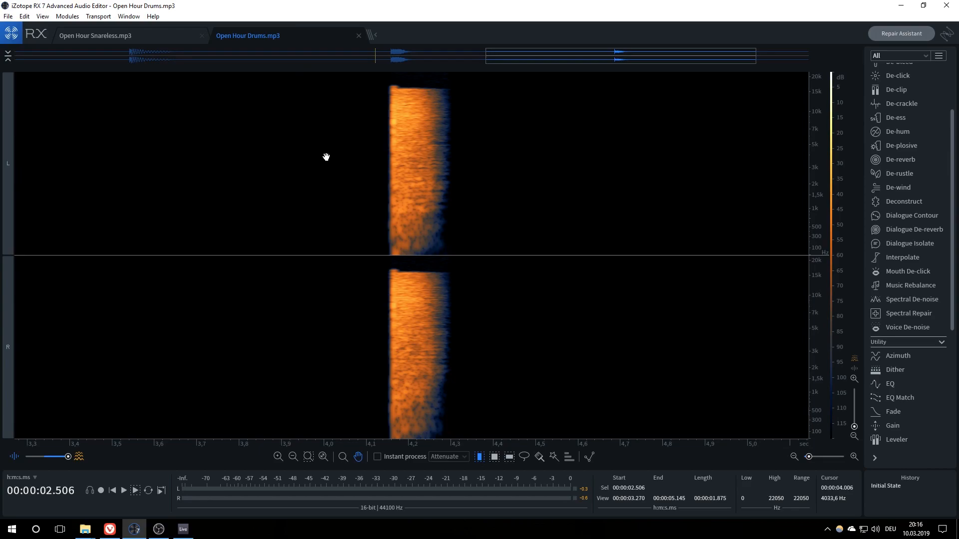
{"action": "mouse_move", "coordinate": [405, 128]}
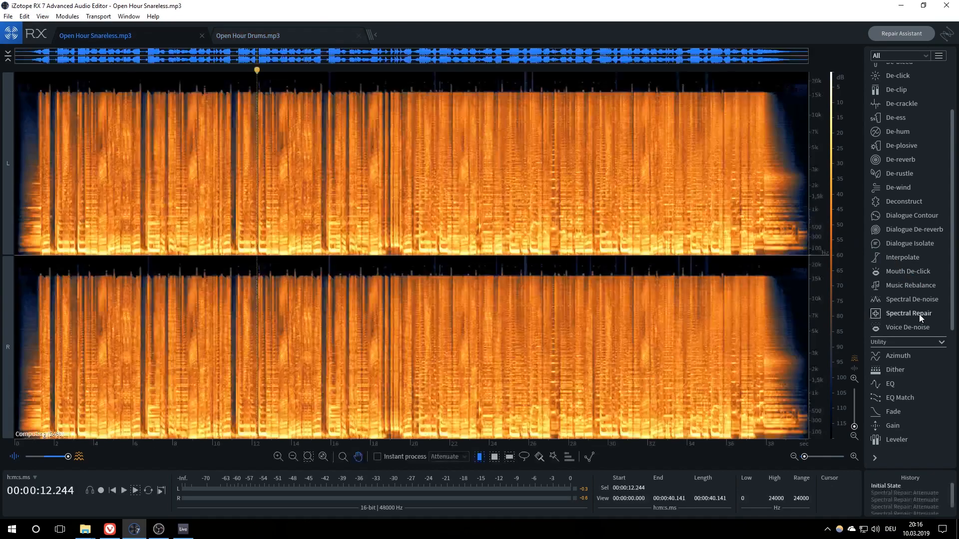
Step: Open Spectral Repair to attenuate the hi-hat hit in the pasted excerpt
{"action": "left_click", "coordinate": [911, 313]}
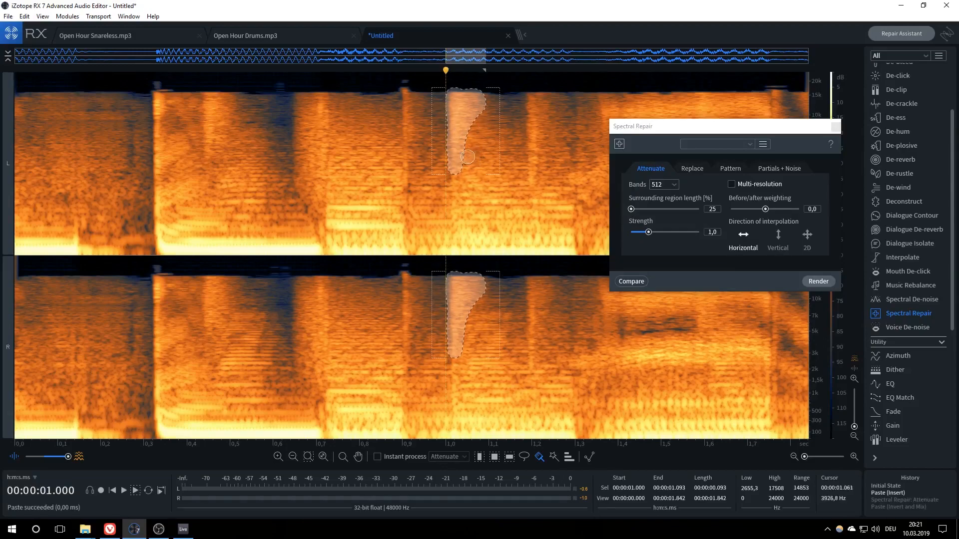
{"action": "mouse_move", "coordinate": [471, 100]}
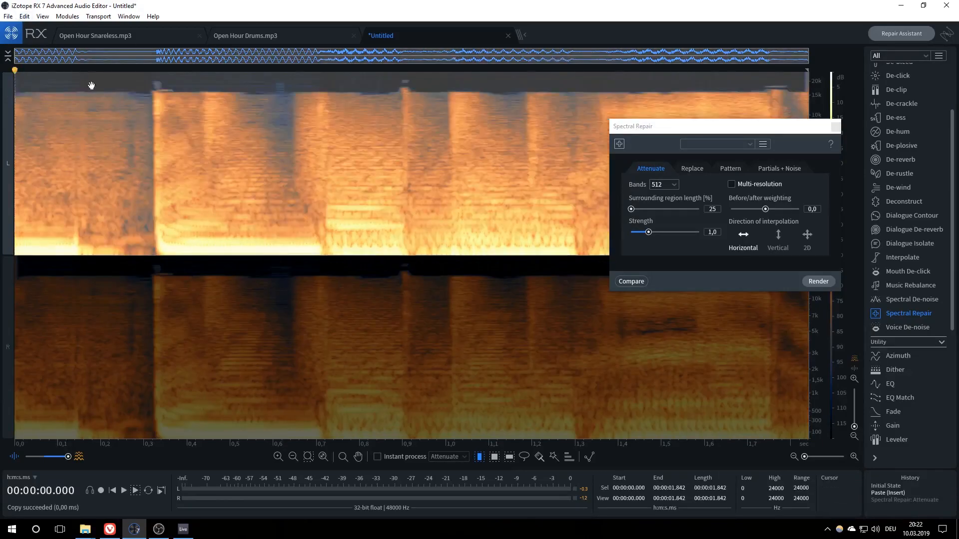
Step: Isolate the hi-hat with an inverted paste-mix, then fade in and fade out its edges
{"action": "left_click", "coordinate": [24, 16]}
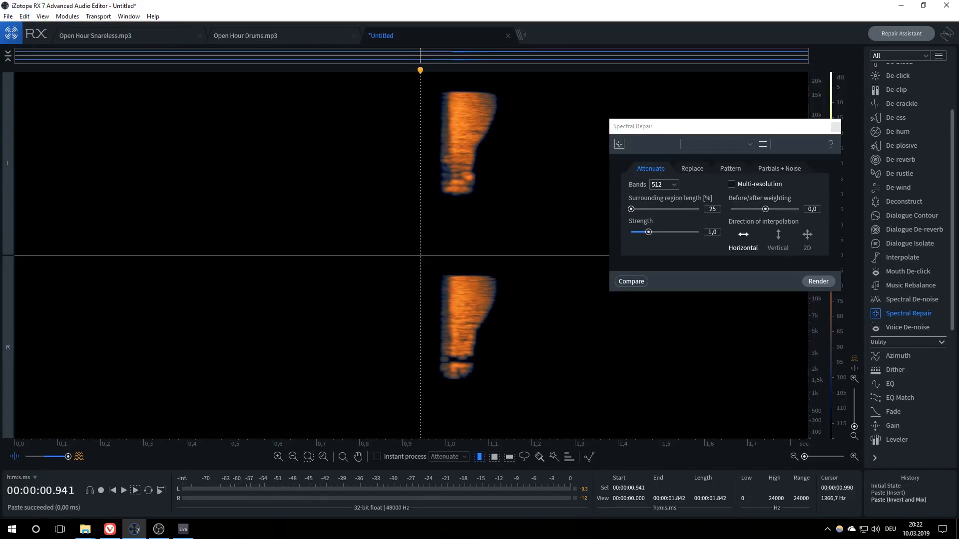
{"action": "left_click", "coordinate": [123, 491]}
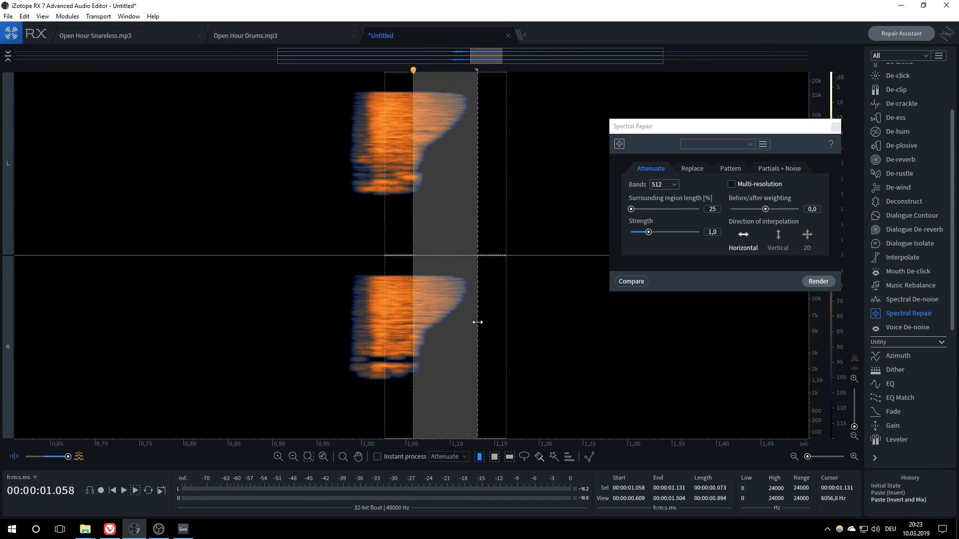
{"action": "left_click", "coordinate": [892, 412]}
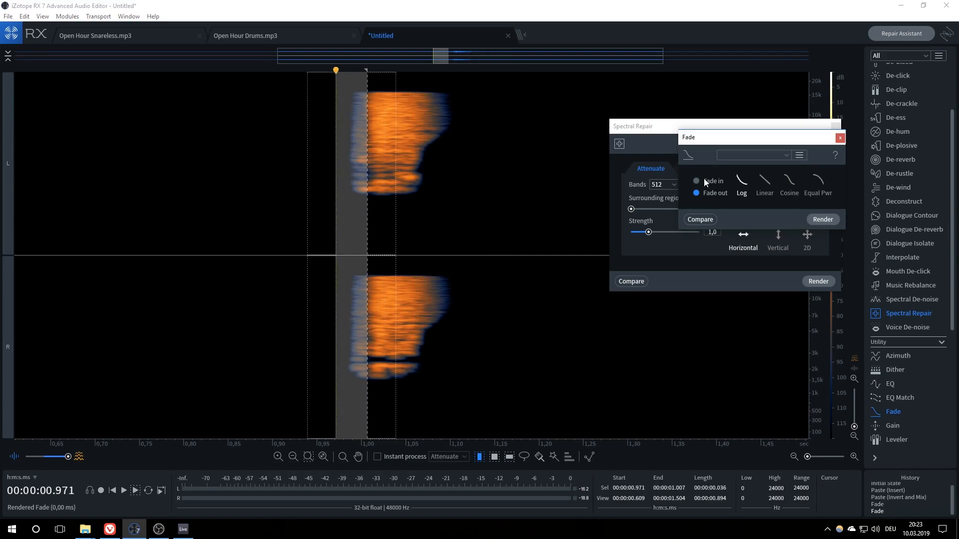
{"action": "left_click", "coordinate": [696, 180]}
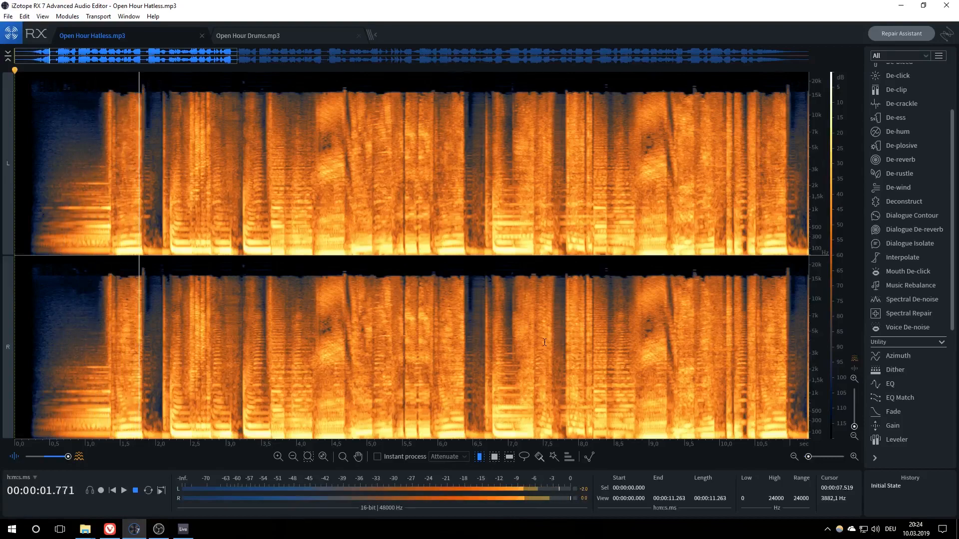
{"action": "left_click", "coordinate": [123, 490]}
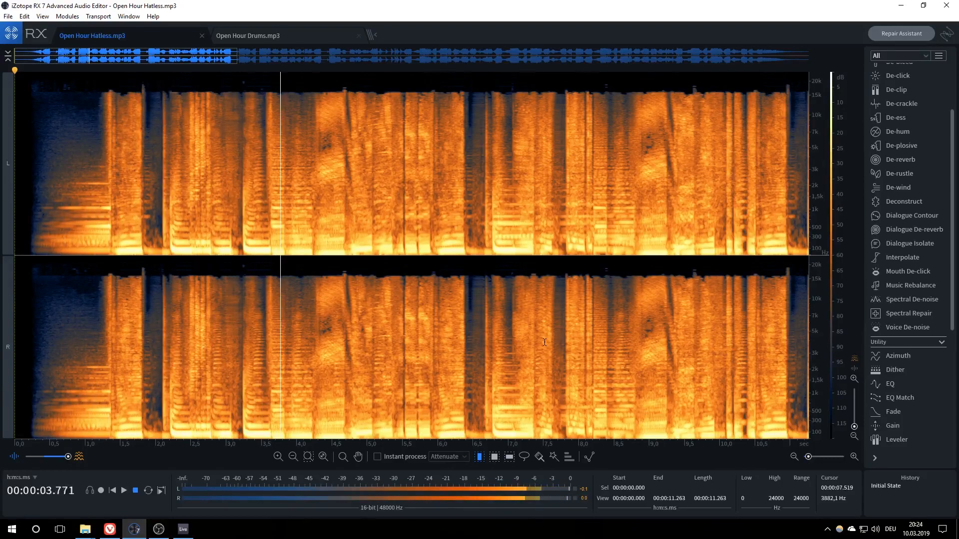